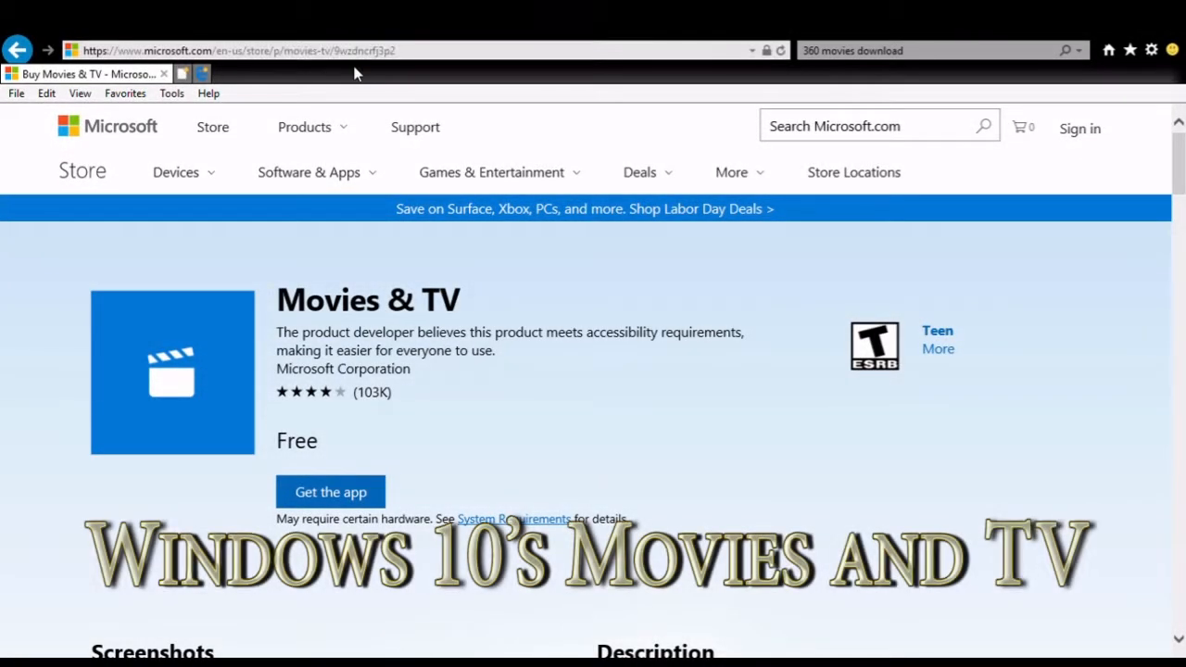
mouse_move(593, 341)
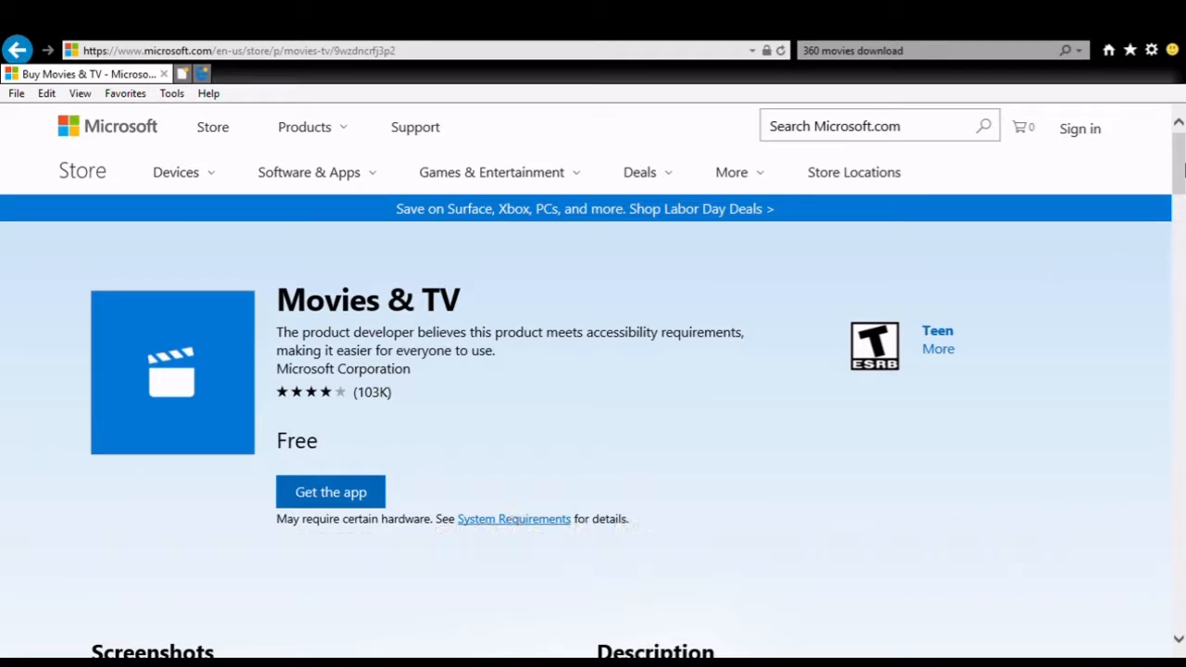
Step: Scroll the Movies & TV Store page down to its Screenshots and Description section
scroll(down, 3)
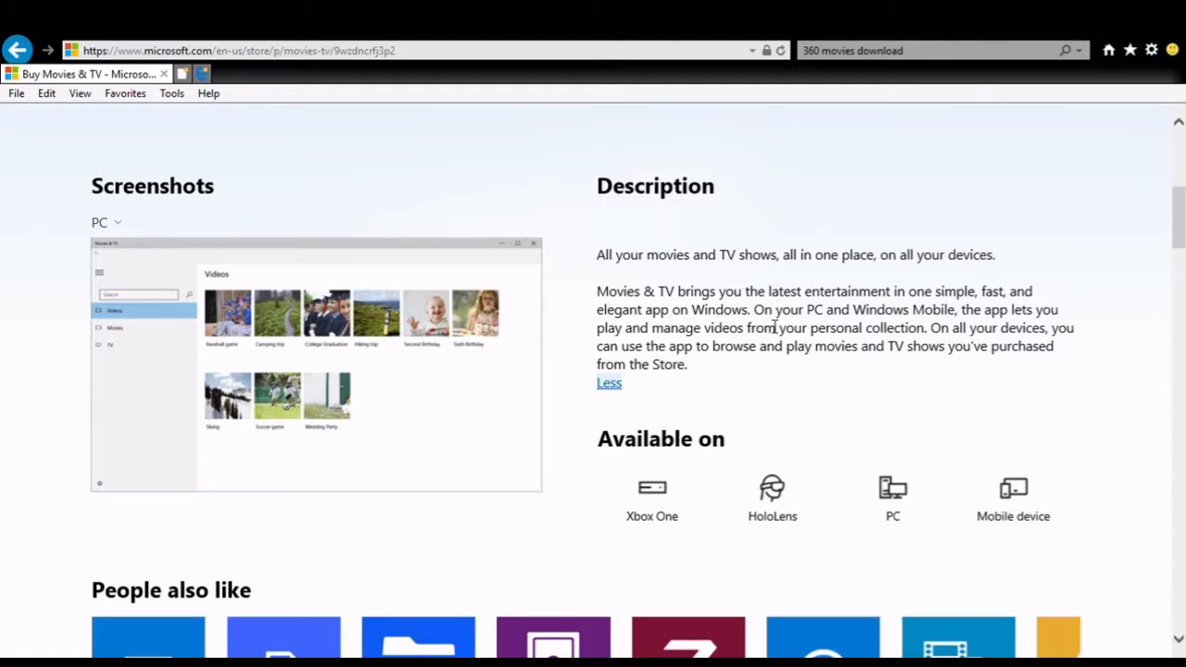
mouse_move(808, 348)
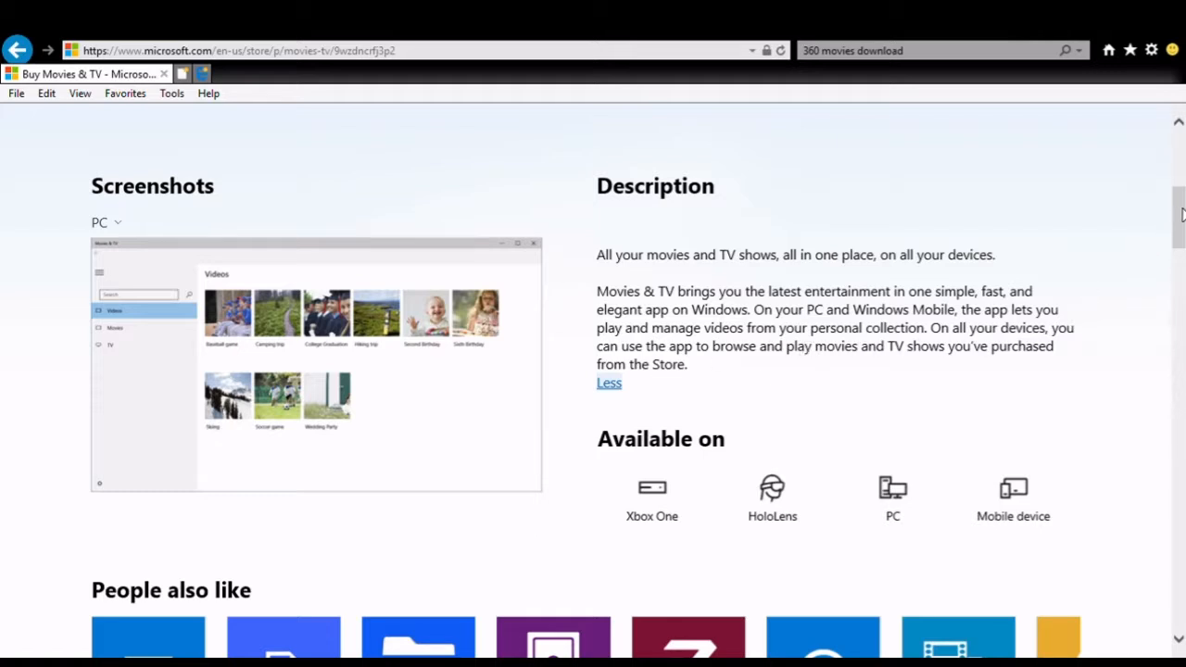
mouse_move(893, 511)
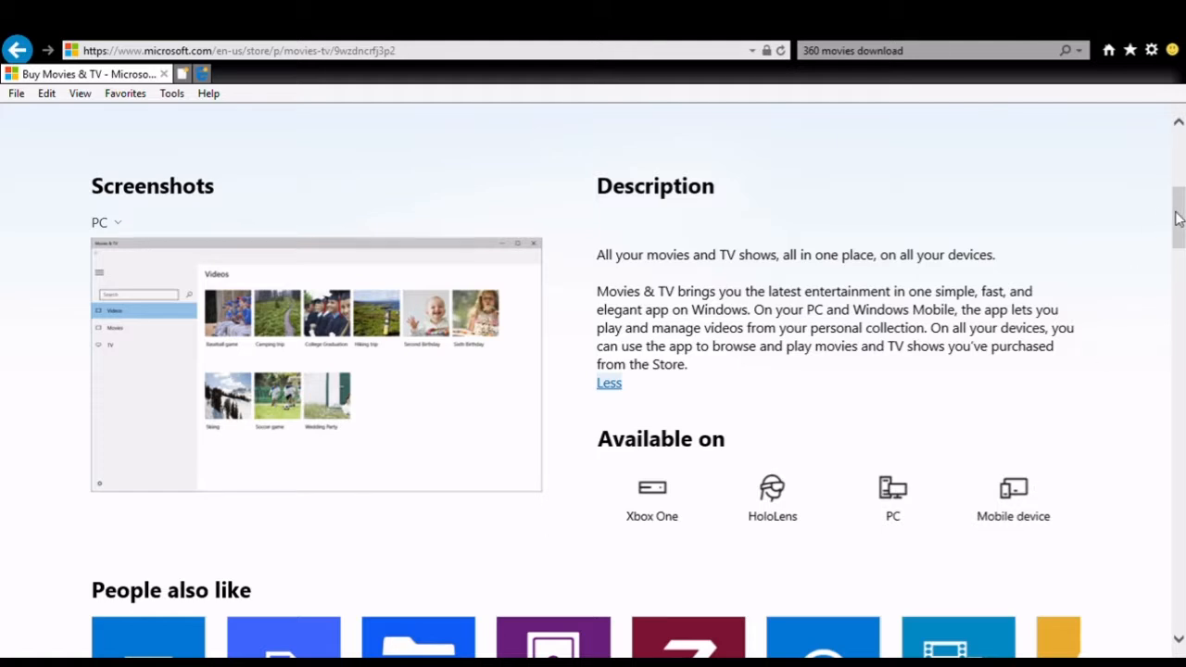
Step: Highlight the Version notes bullet 'Get into the action with 360° videos…' on the Store page
scroll(down, 3)
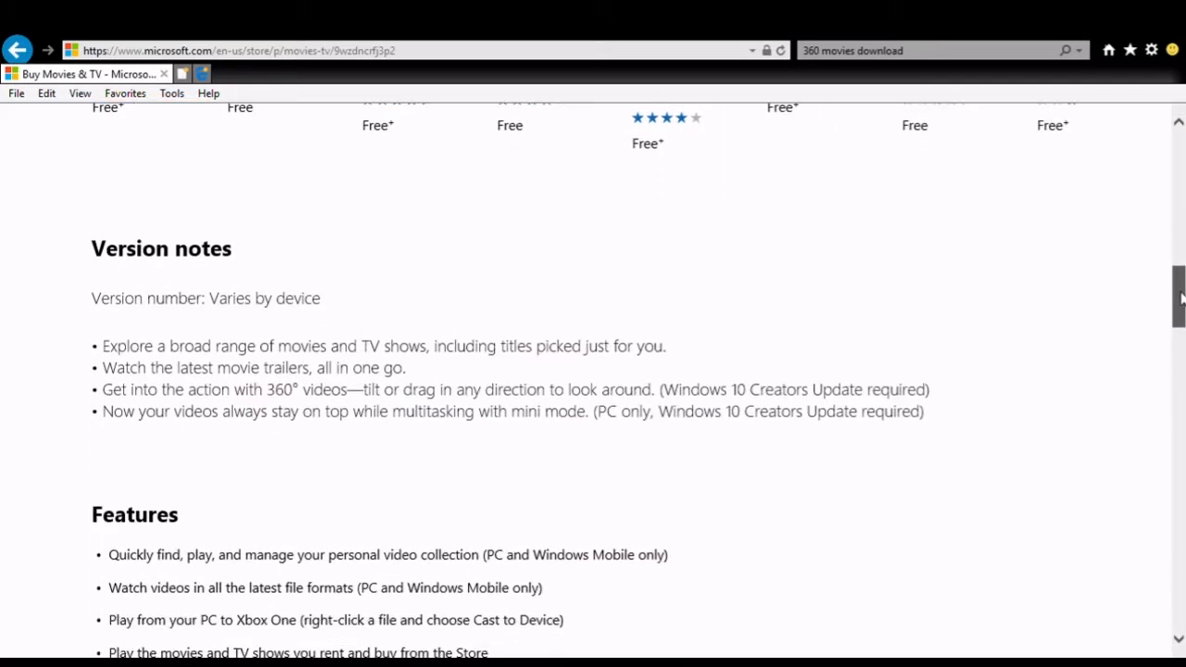
scroll(down, 3)
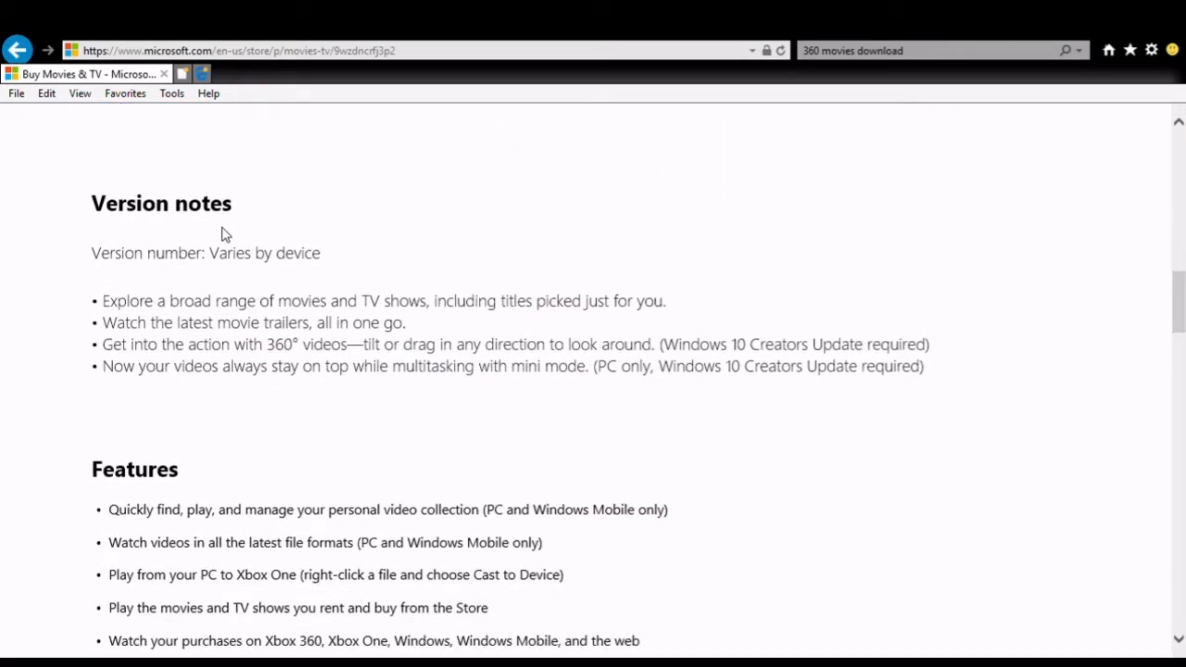
mouse_move(412, 319)
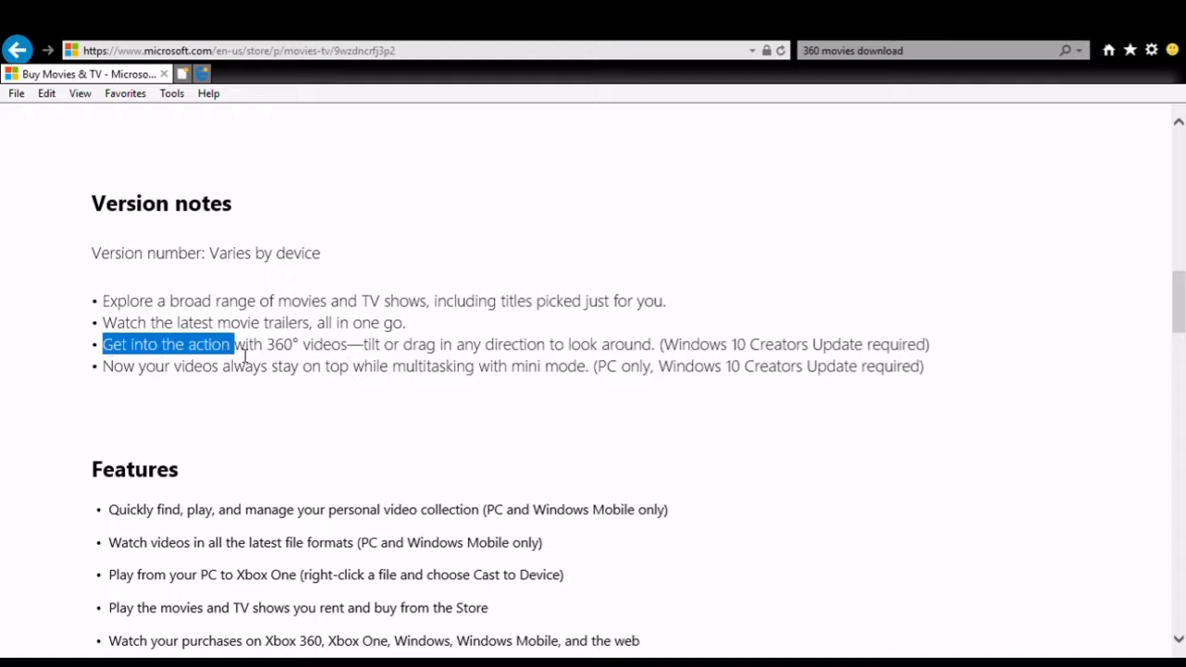
drag(237, 343, 571, 342)
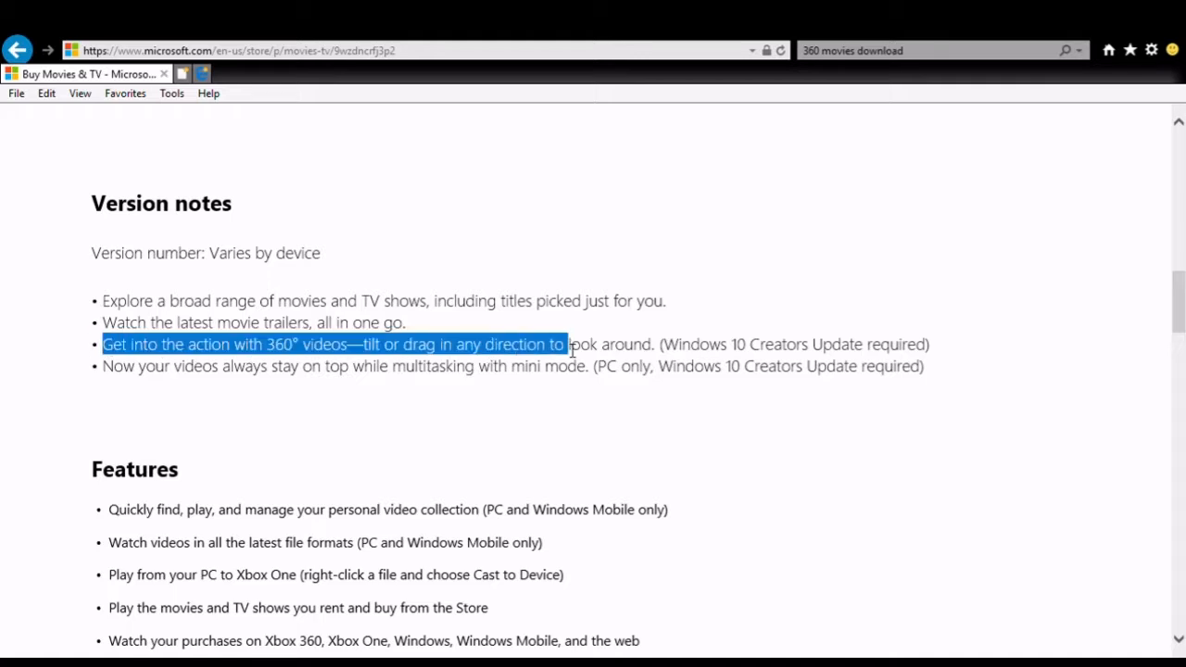
drag(565, 343, 926, 342)
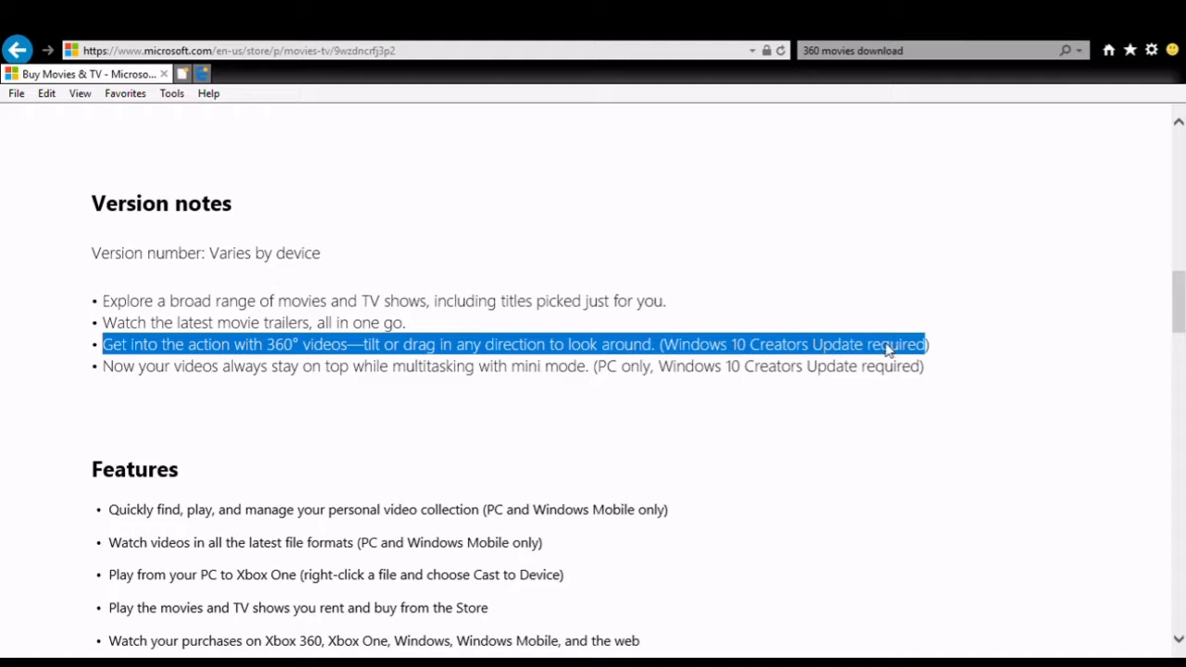
scroll(down, 3)
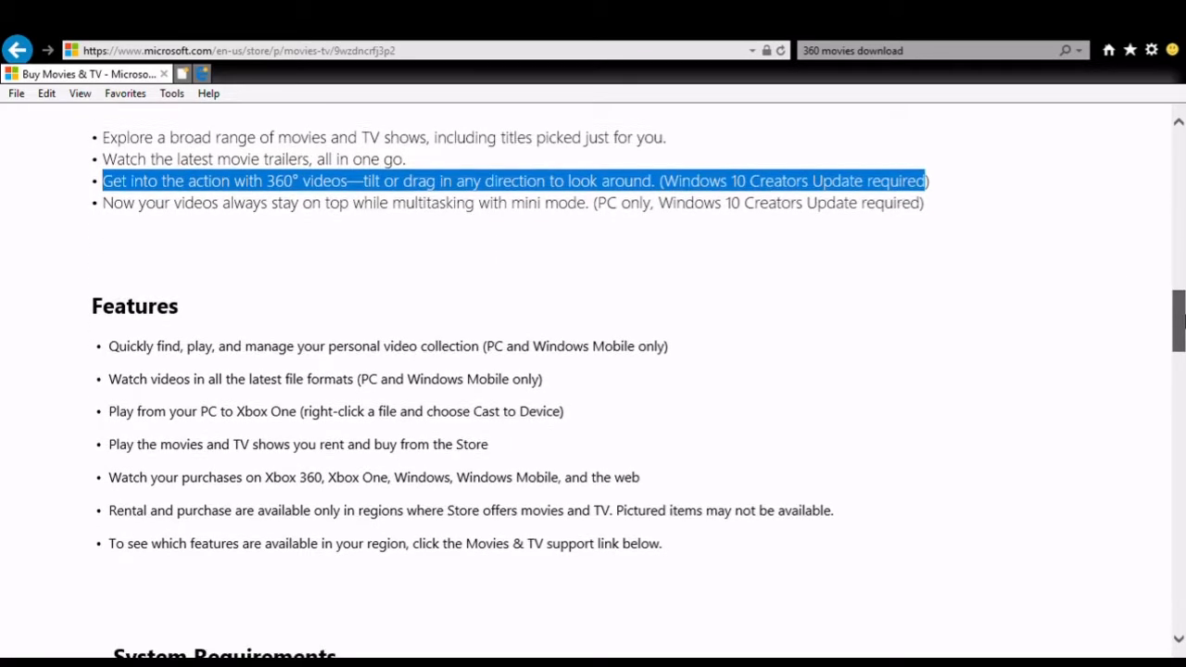
scroll(down, 3)
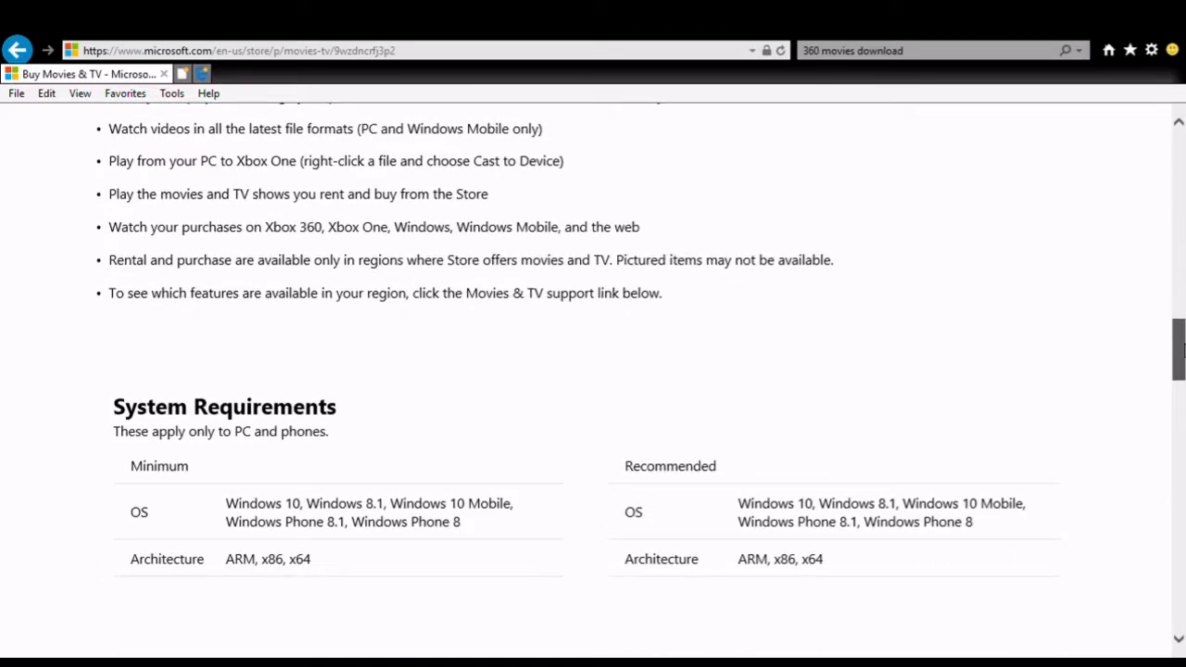
scroll(down, 3)
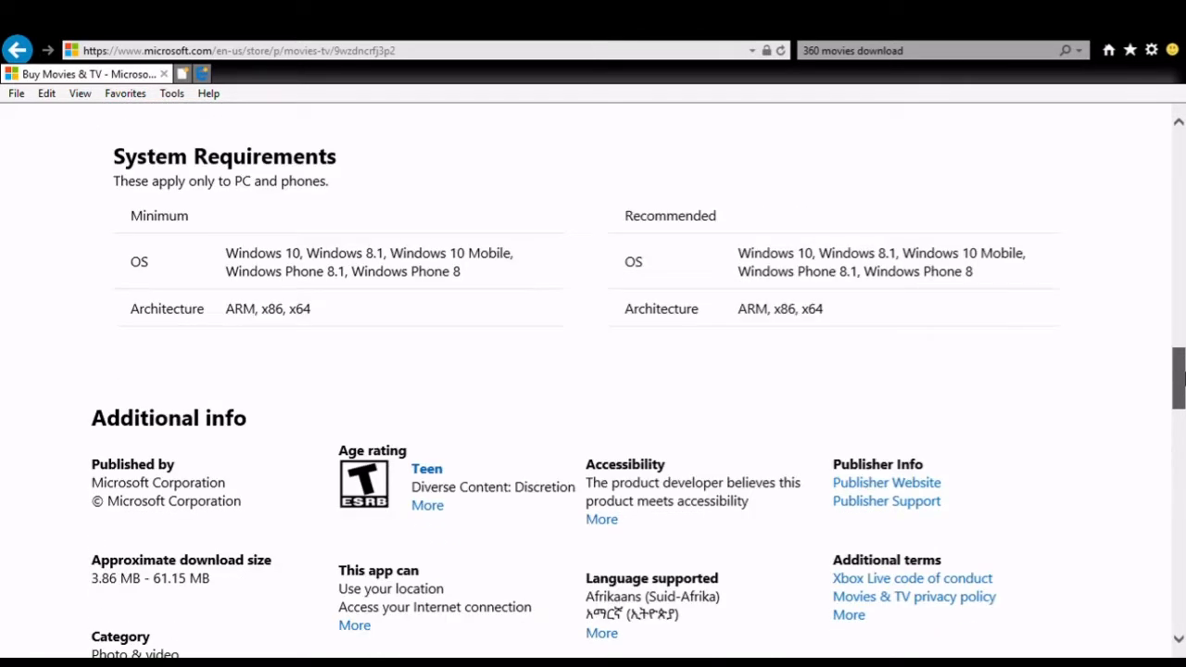
scroll(down, 3)
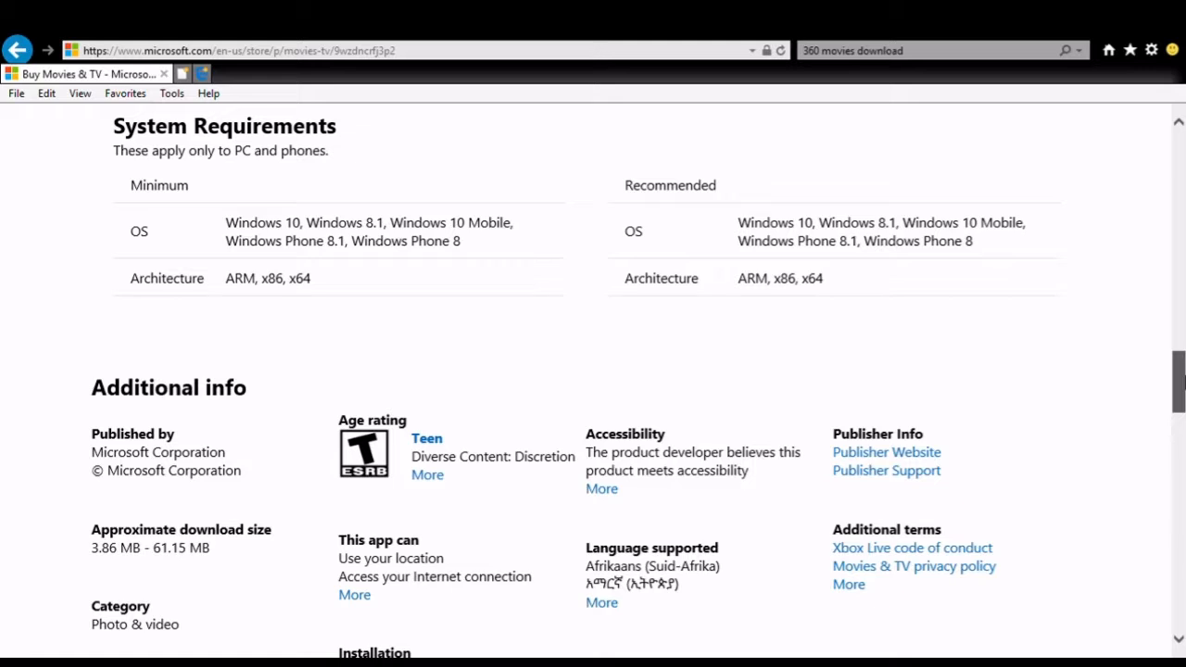
scroll(down, 3)
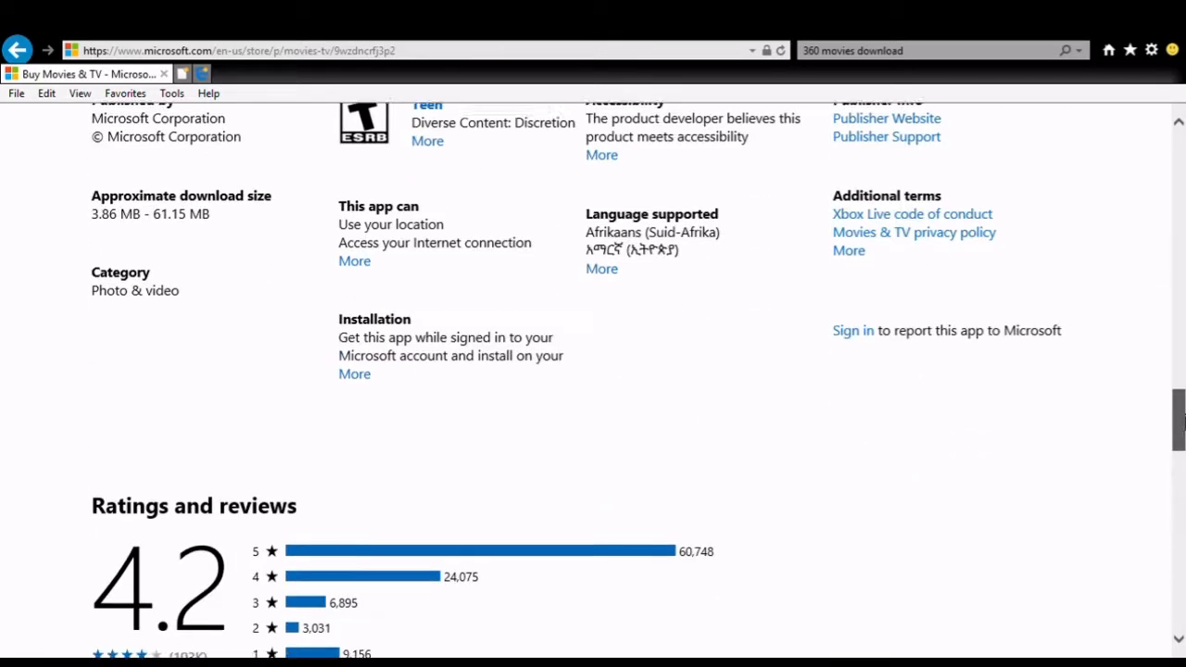
scroll(down, 3)
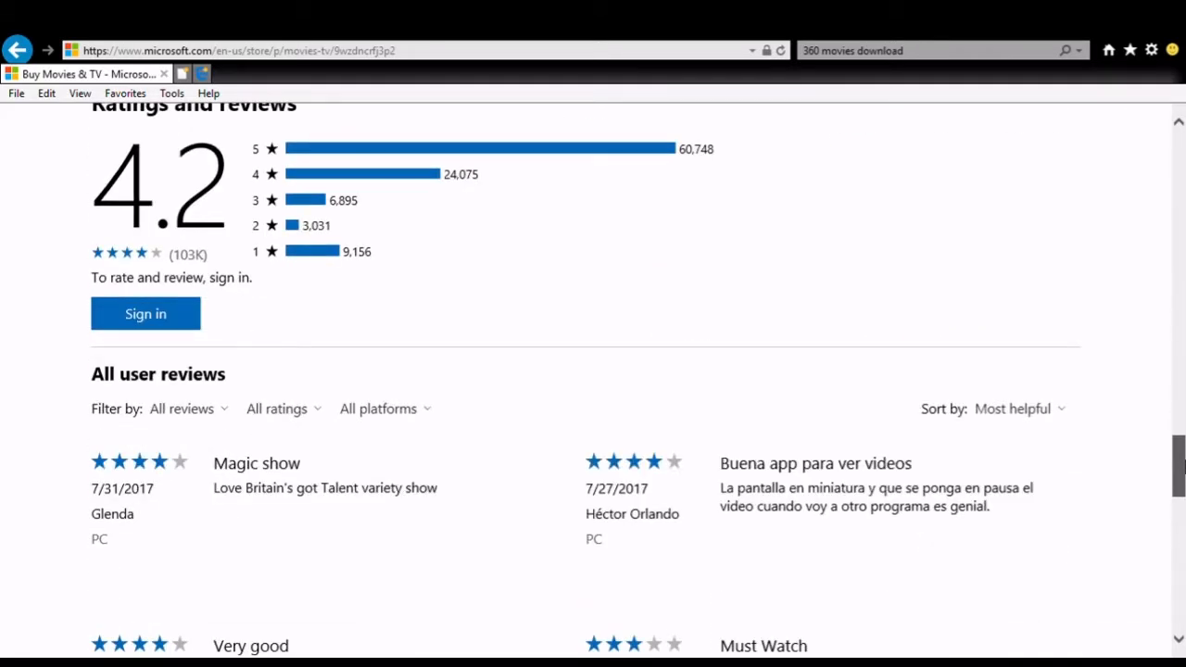
scroll(up, 3)
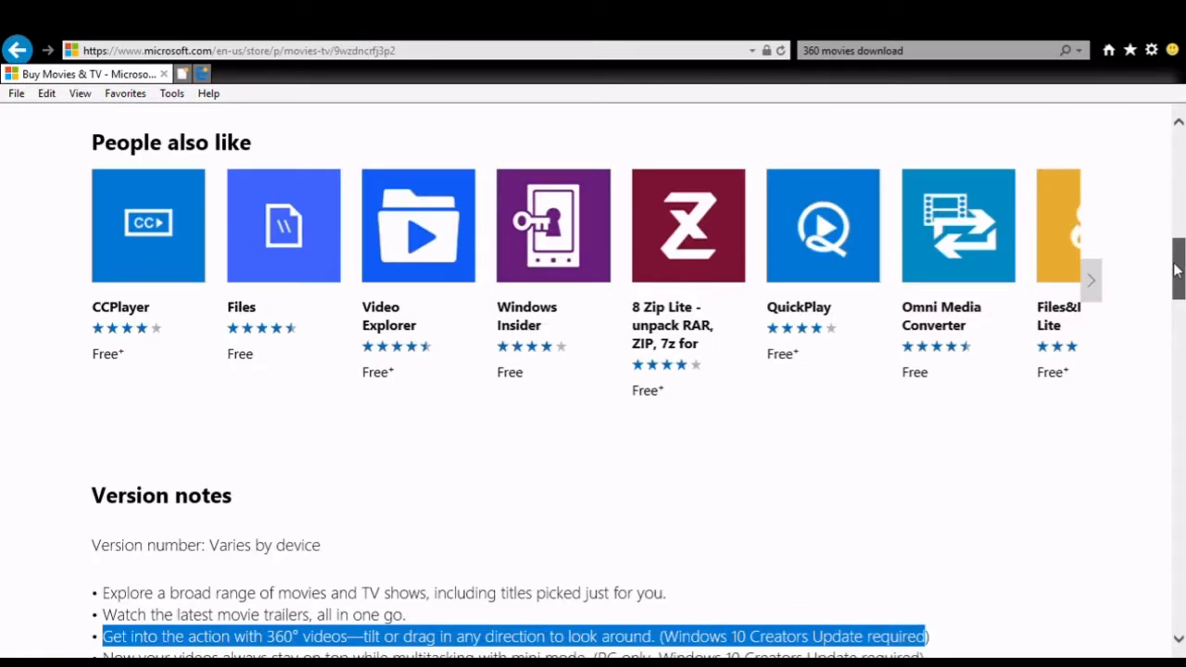
scroll(up, 3)
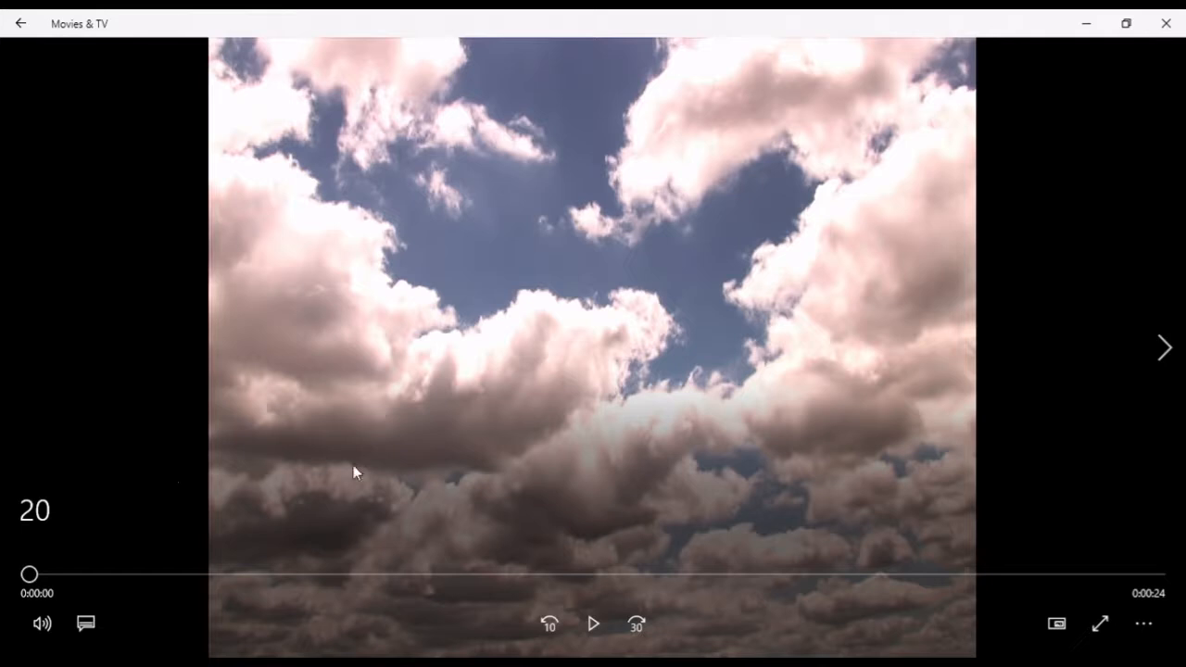
Step: Play the clouds video, rewind it near the start, and reveal the More menu with 360° playback
click(593, 622)
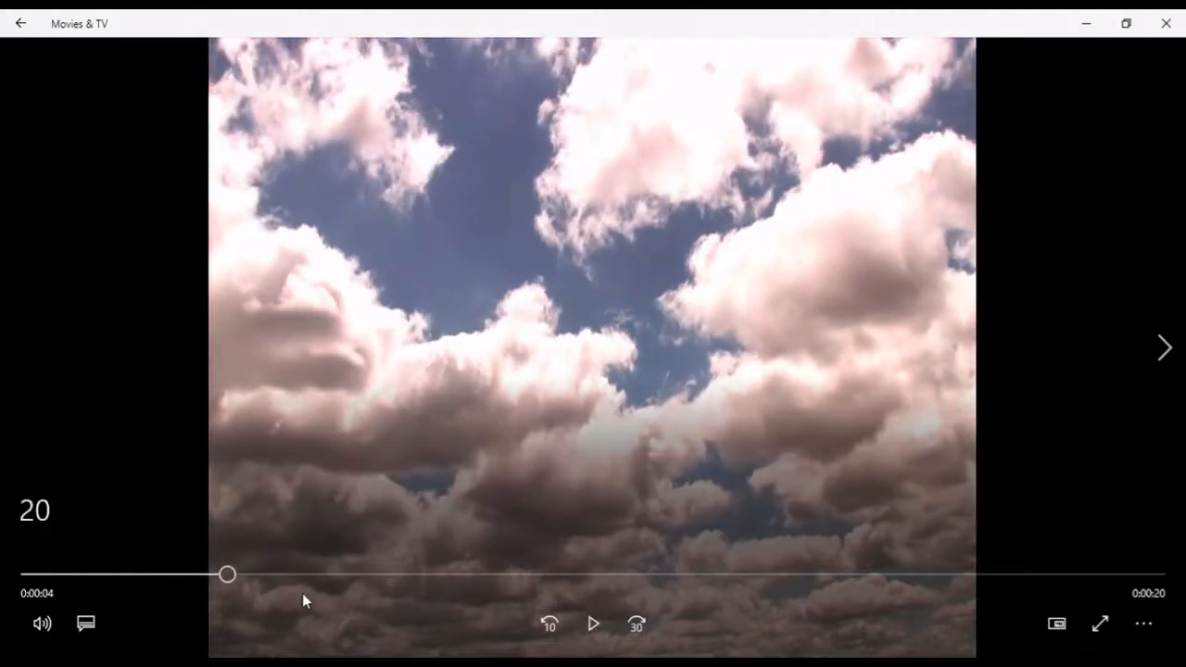
drag(226, 574, 83, 575)
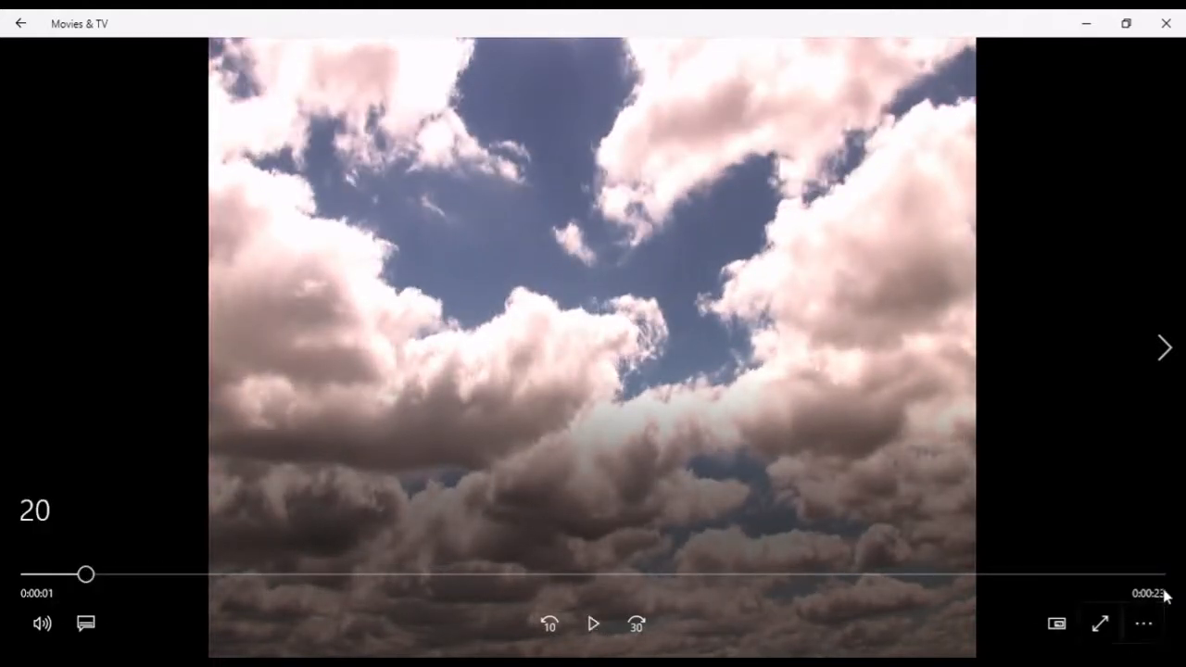
click(1142, 622)
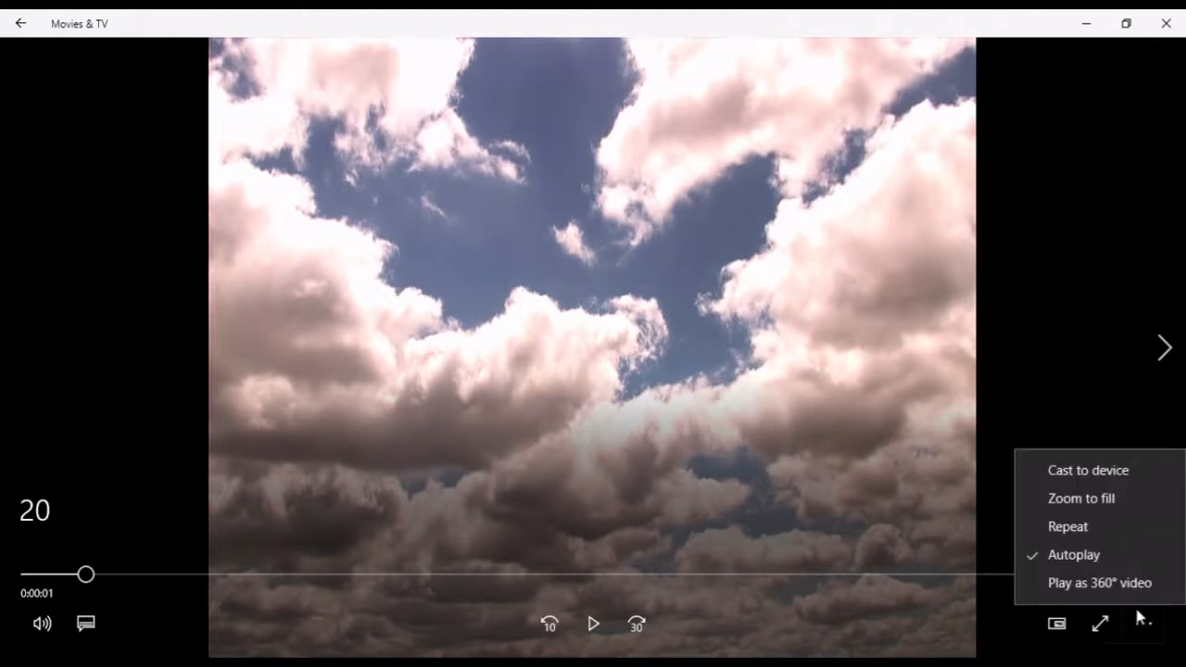